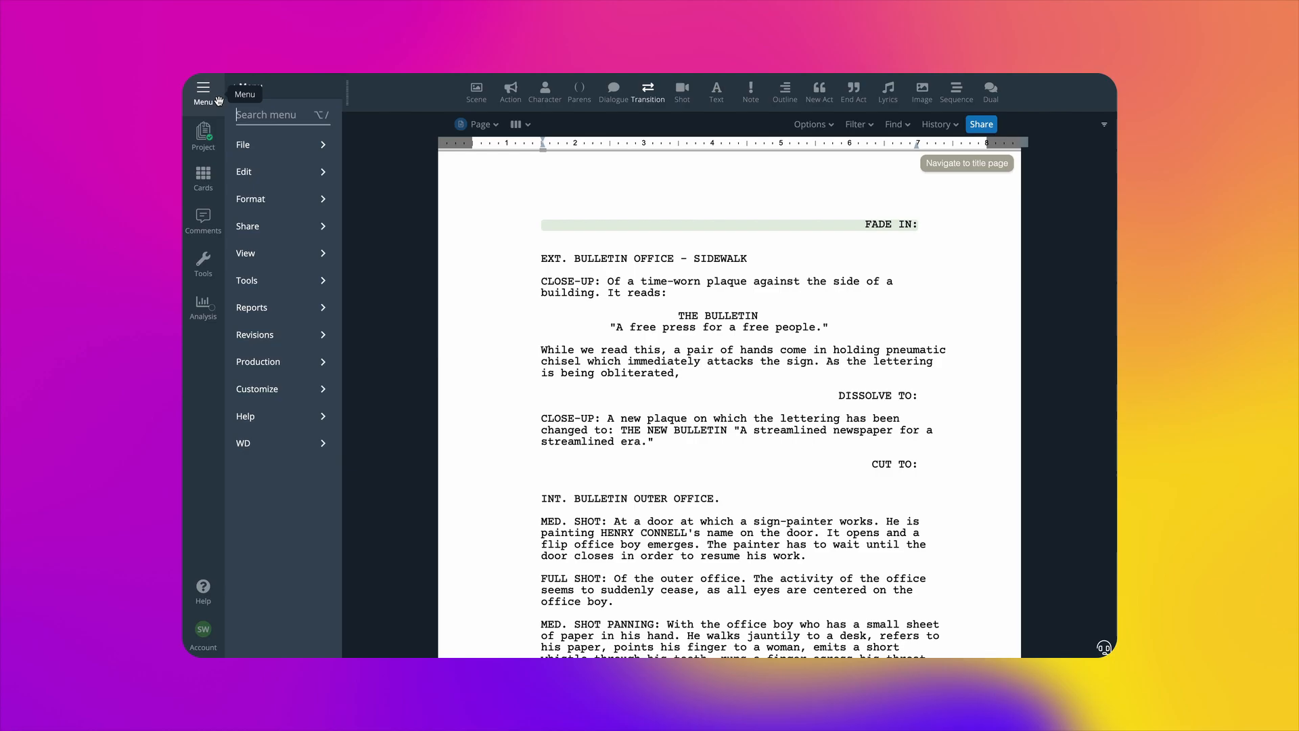
Step: Open the Revisions View & Track settings from the Menu
click(255, 334)
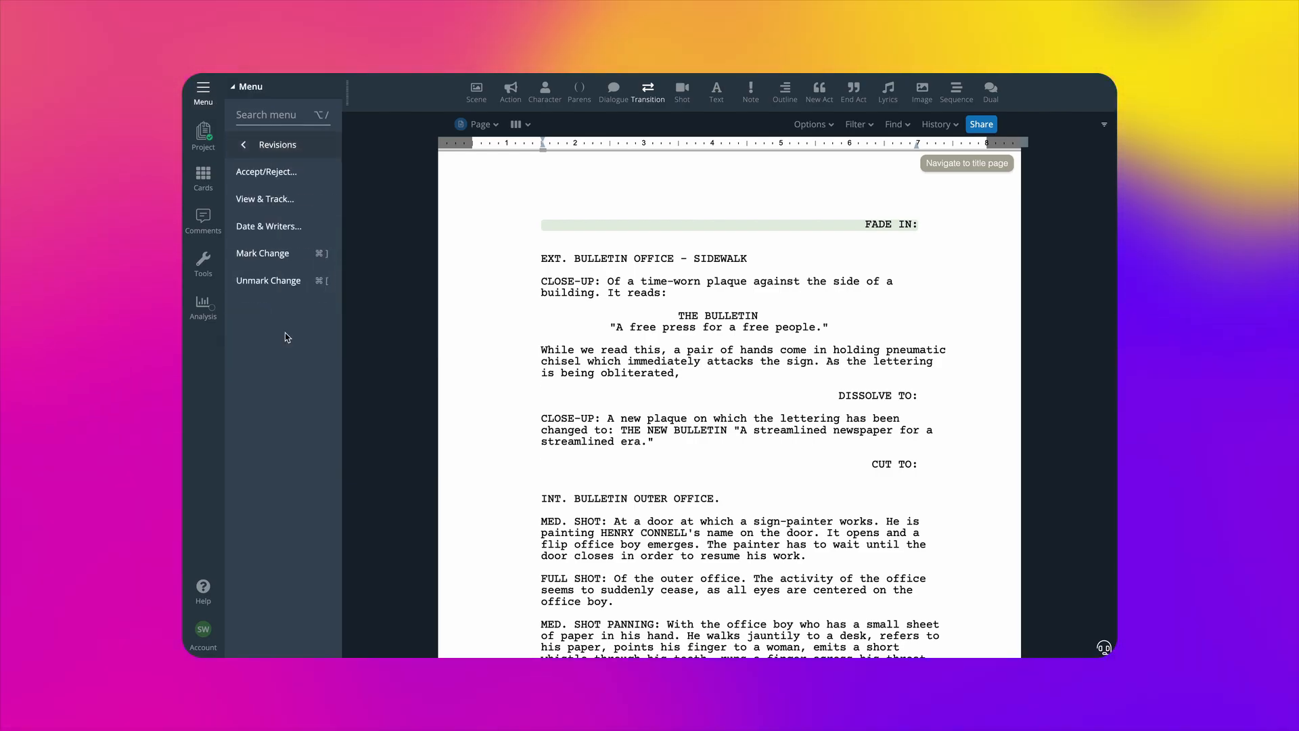
click(265, 199)
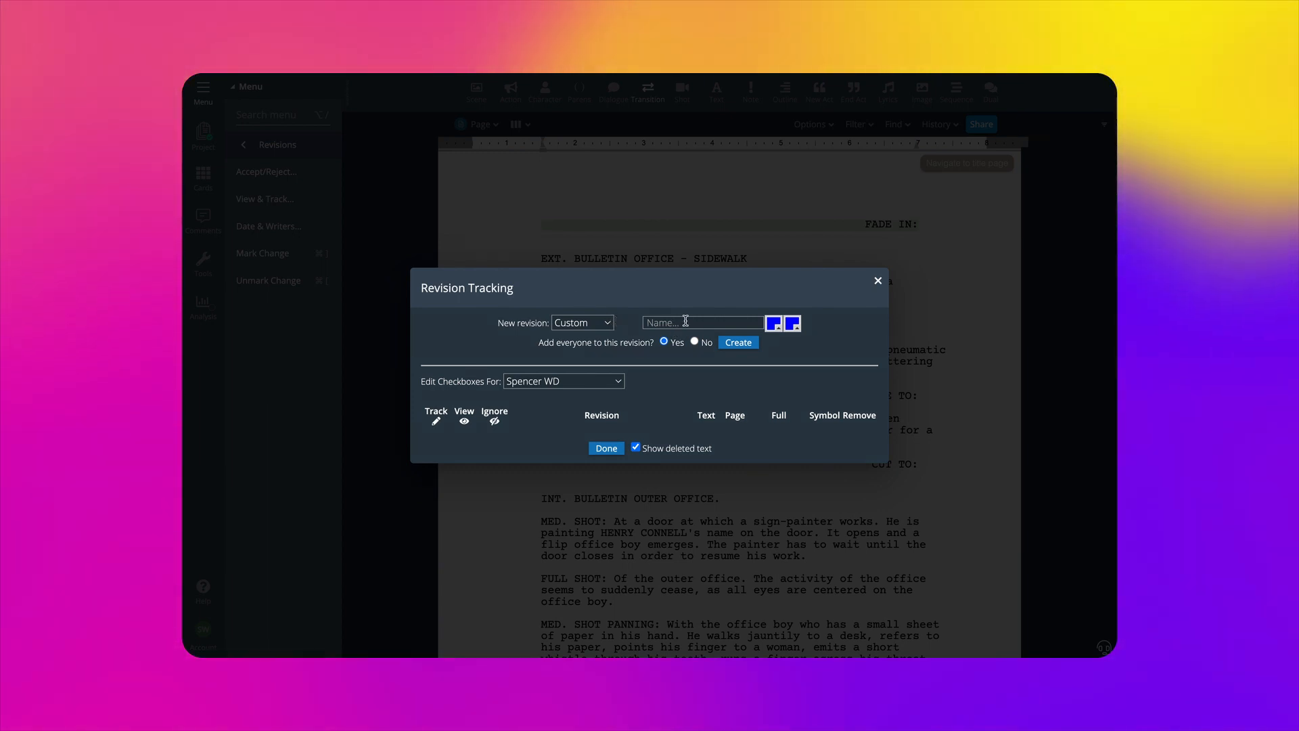
Step: Create a revision named 'Draft 2' with orange as its colour
text(Draft 2)
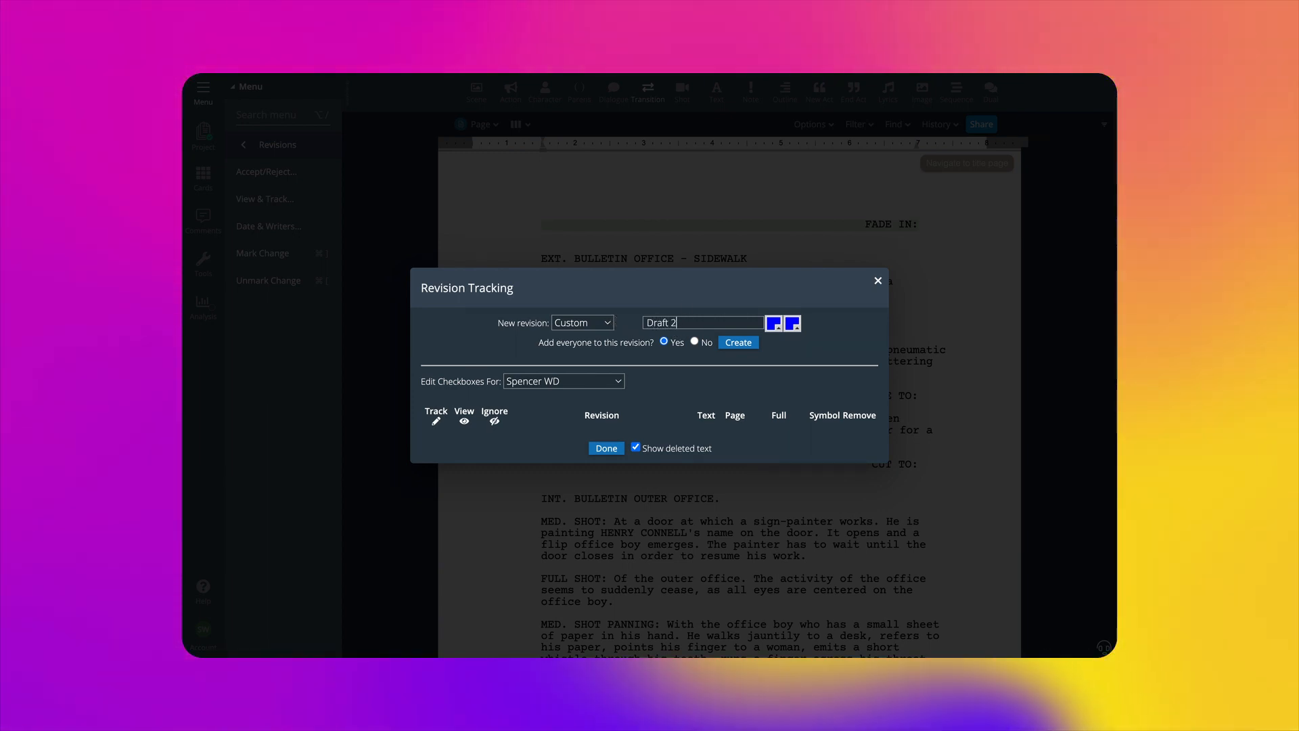
click(773, 322)
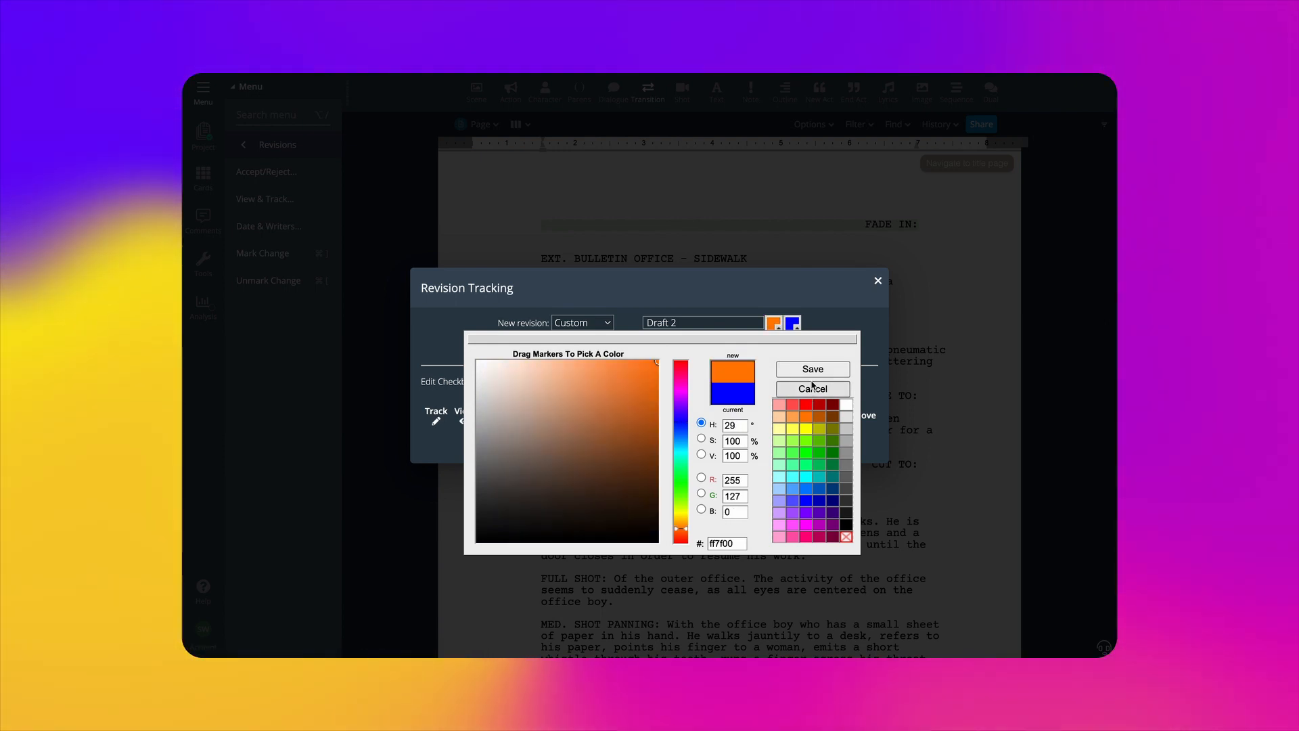
click(813, 369)
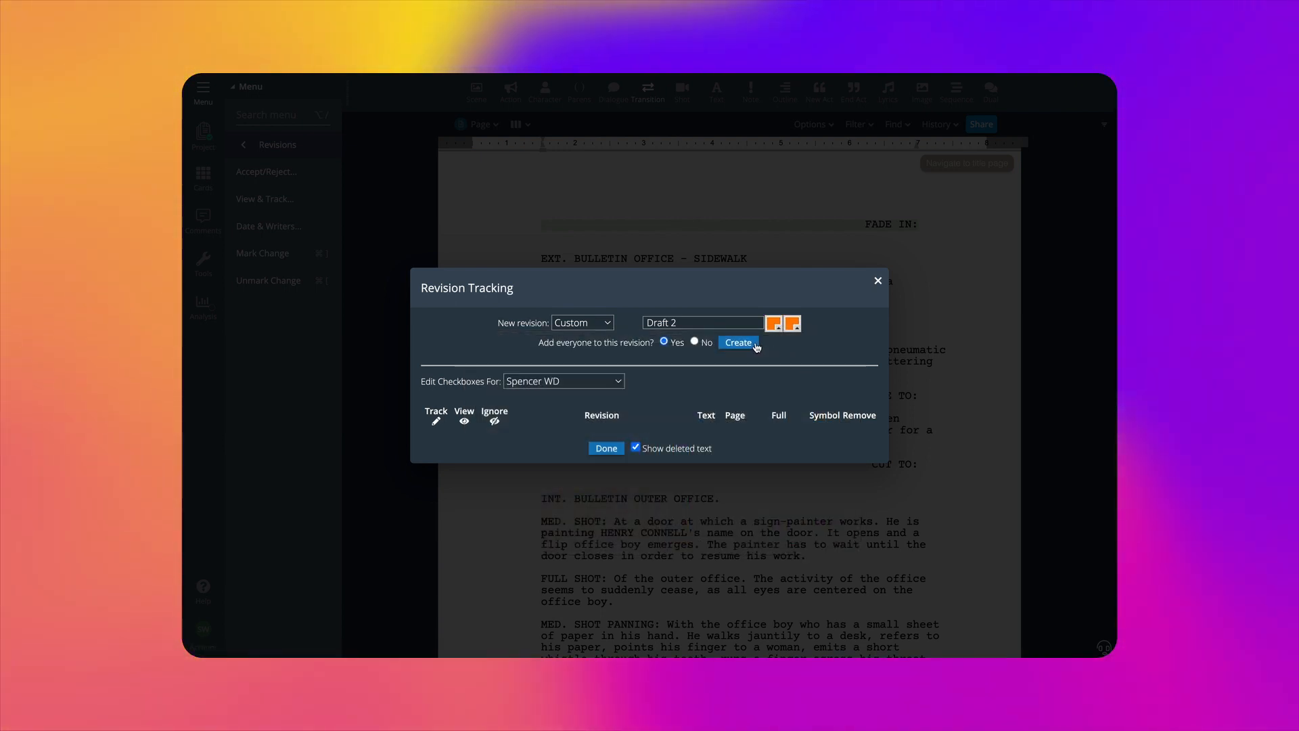
click(738, 342)
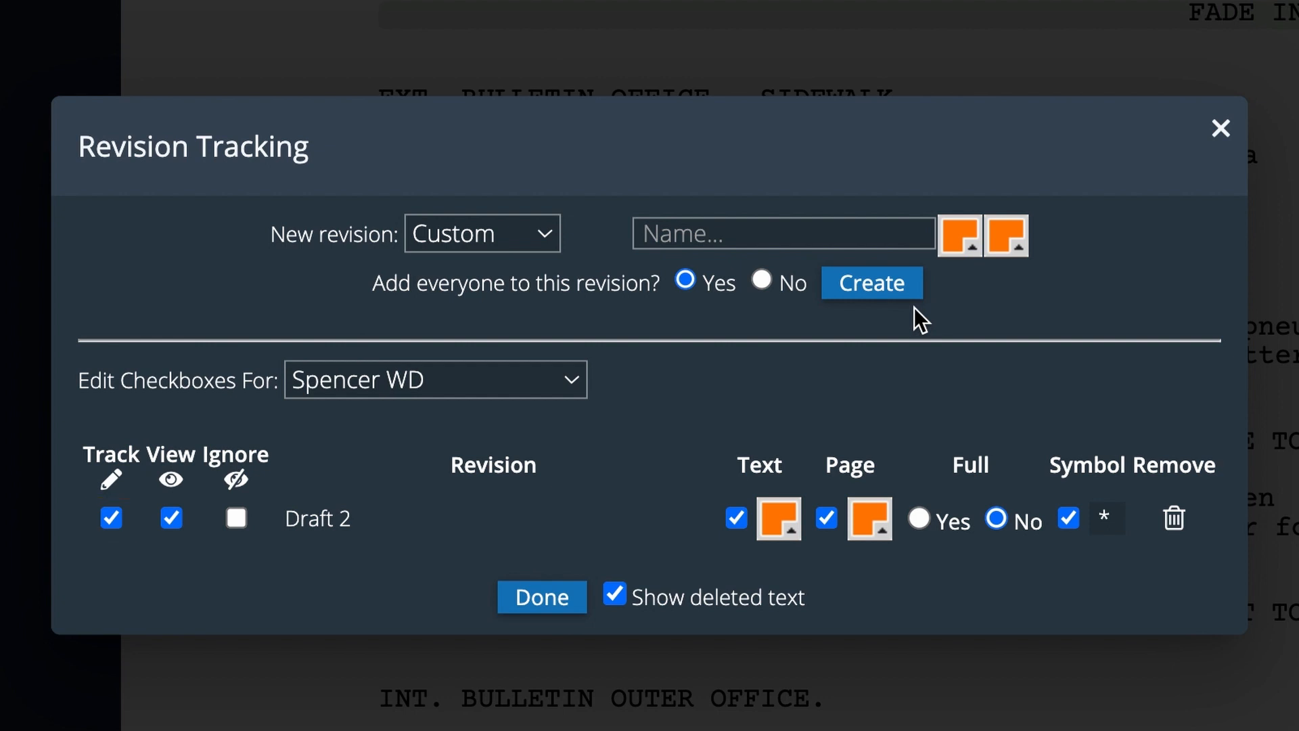
Step: Change Draft 2's text colour to blue and close the tracking settings
click(170, 518)
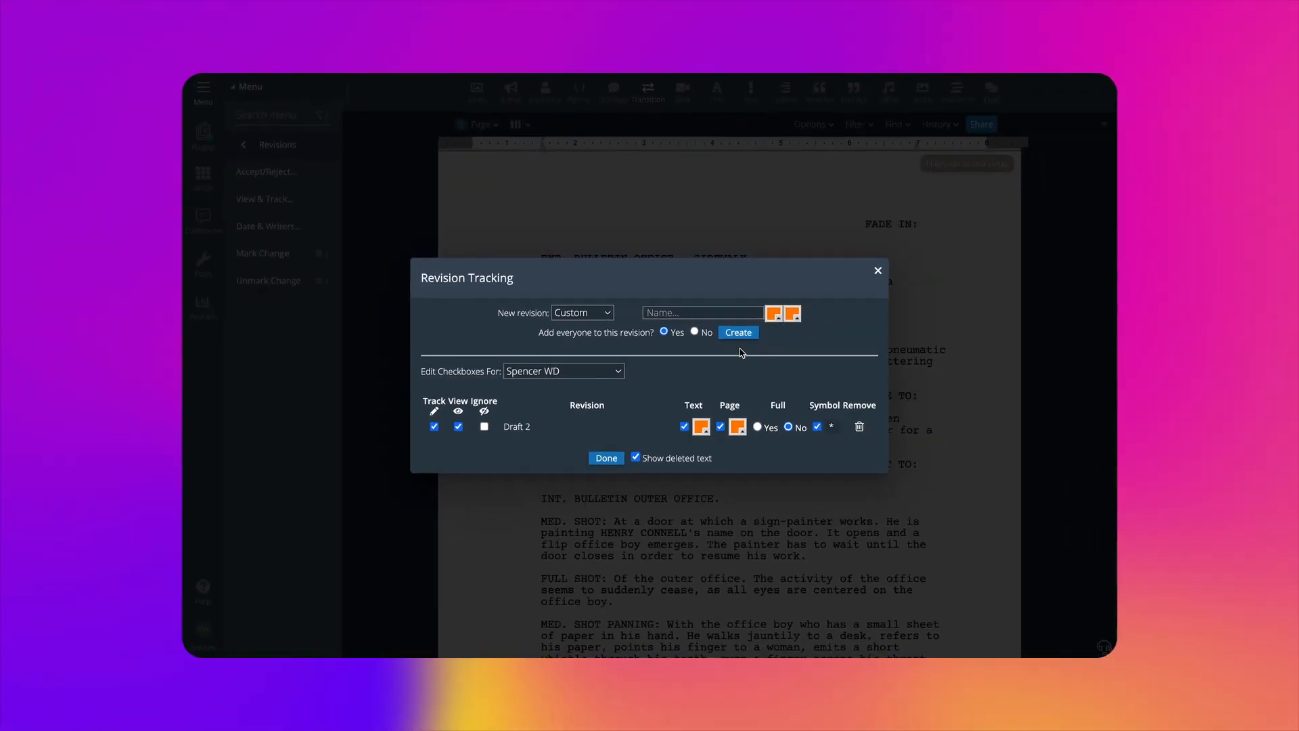
click(433, 427)
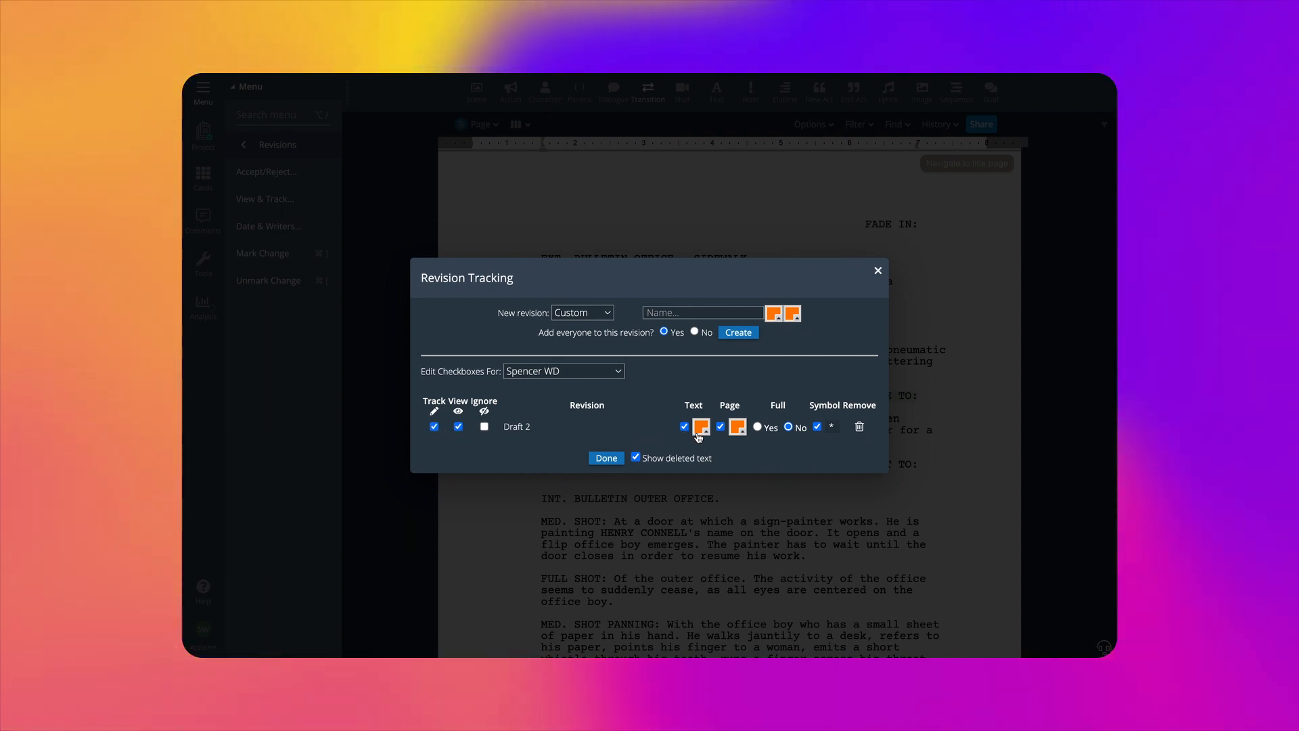
click(701, 427)
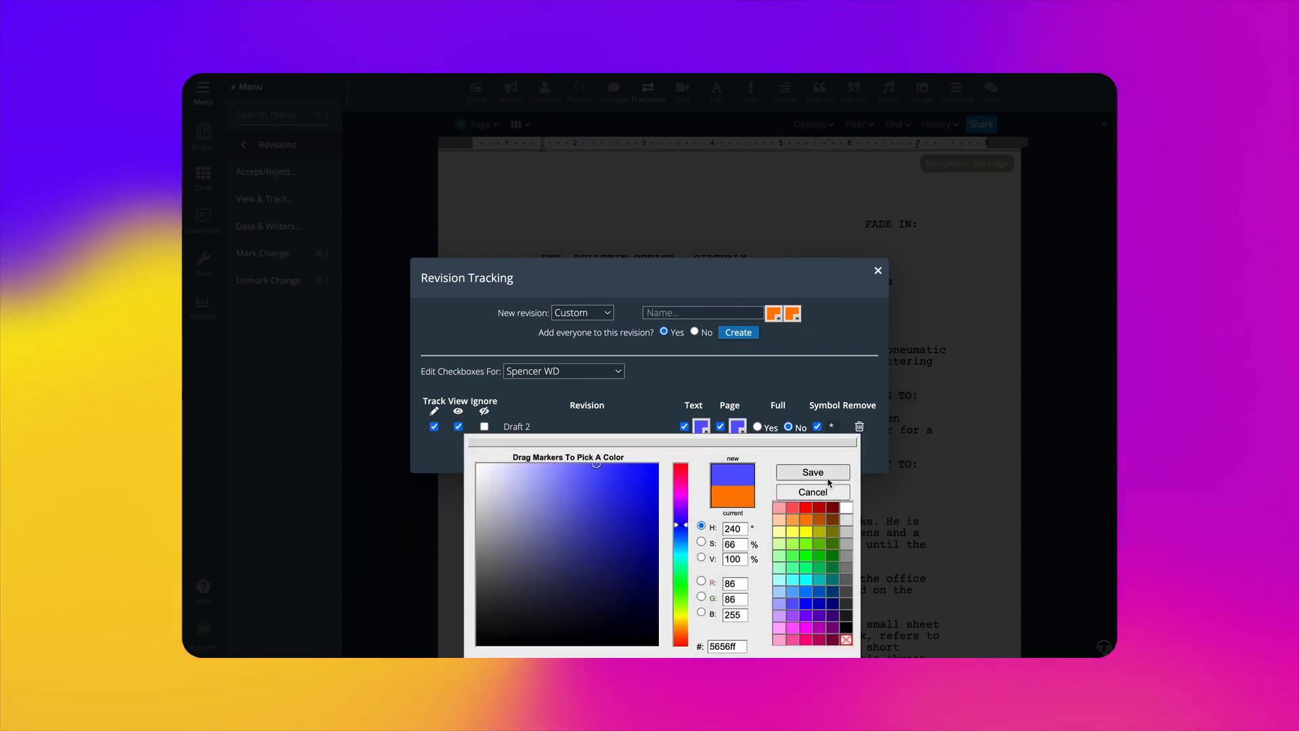
click(813, 473)
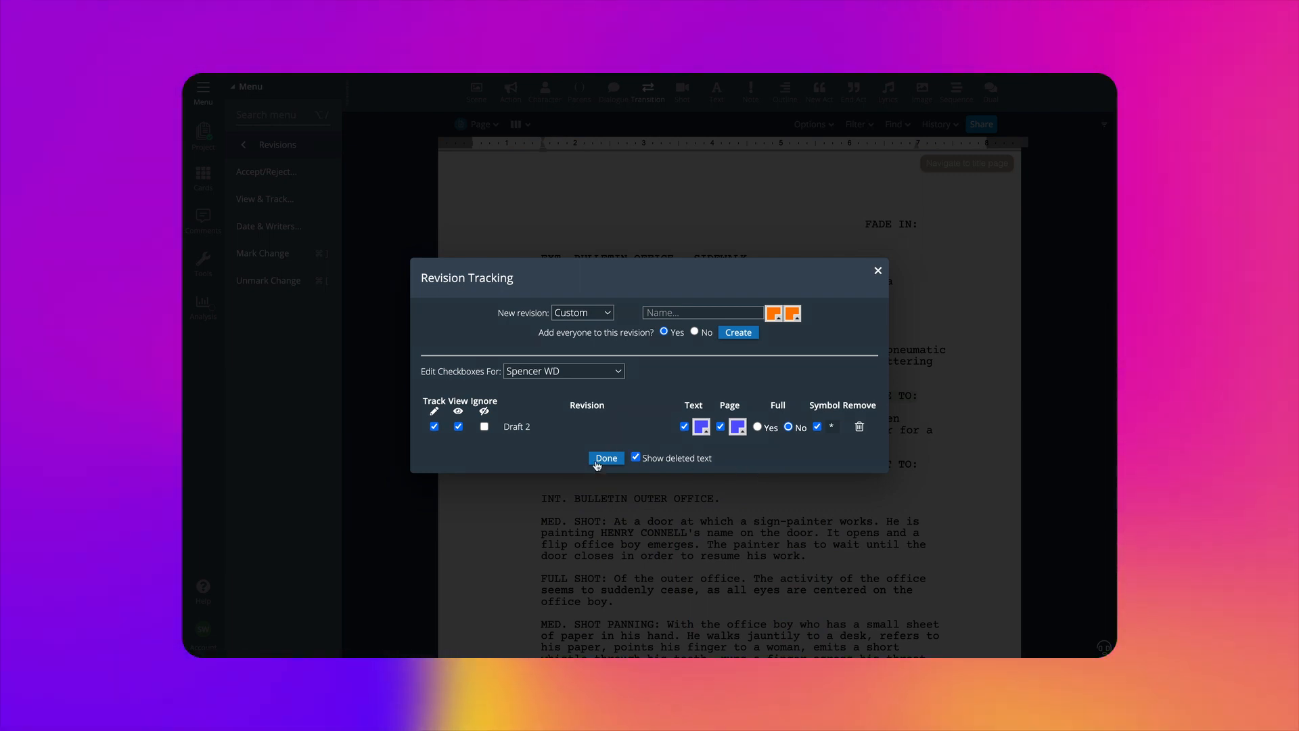
click(606, 458)
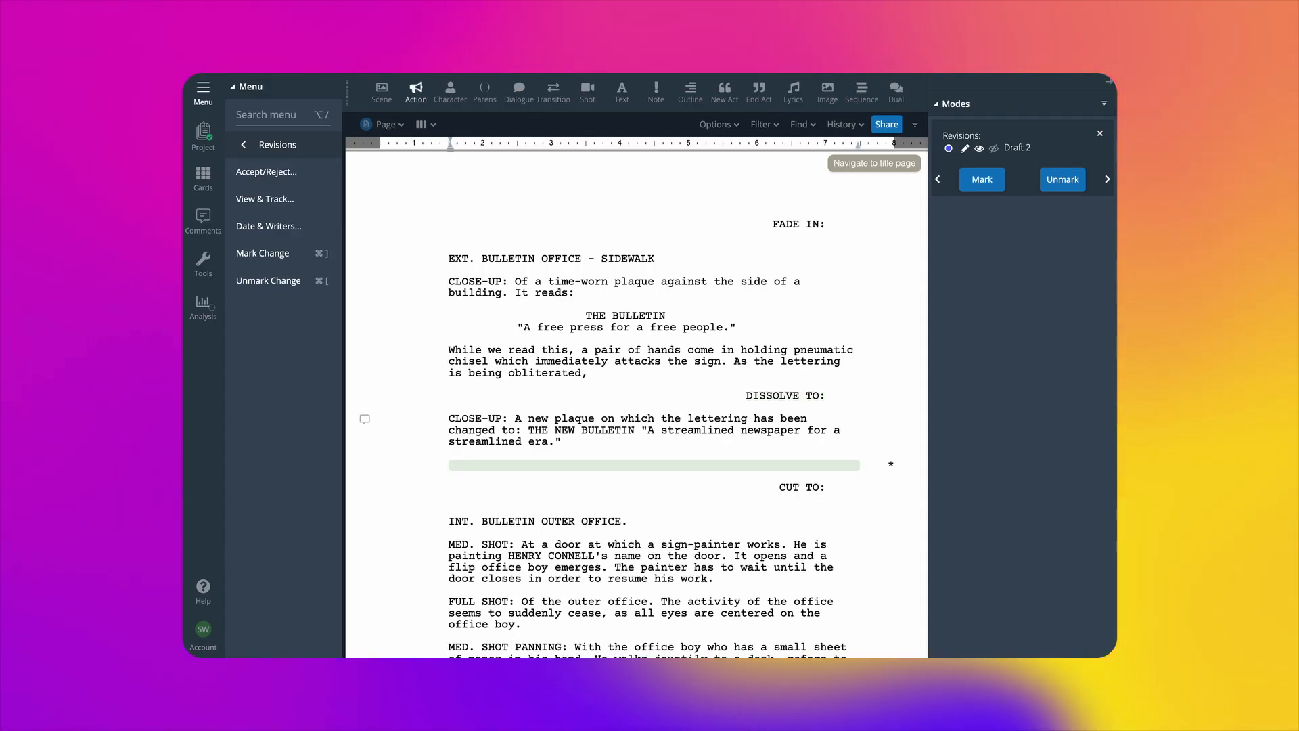
Step: Type the newspaper-scene lines beginning 'On the ground, pi' and reopen revision settings
text(On the ground, piles and piles of newspapers lay. Feet steps)
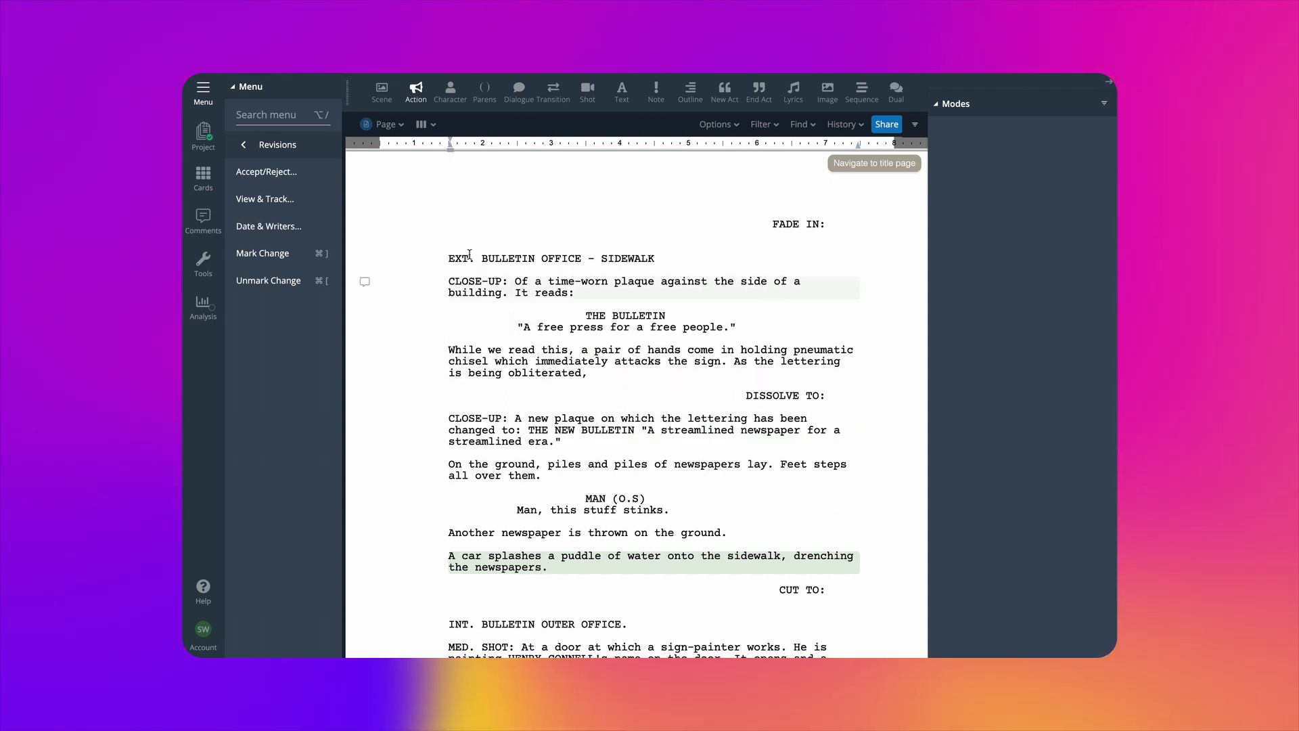
click(265, 199)
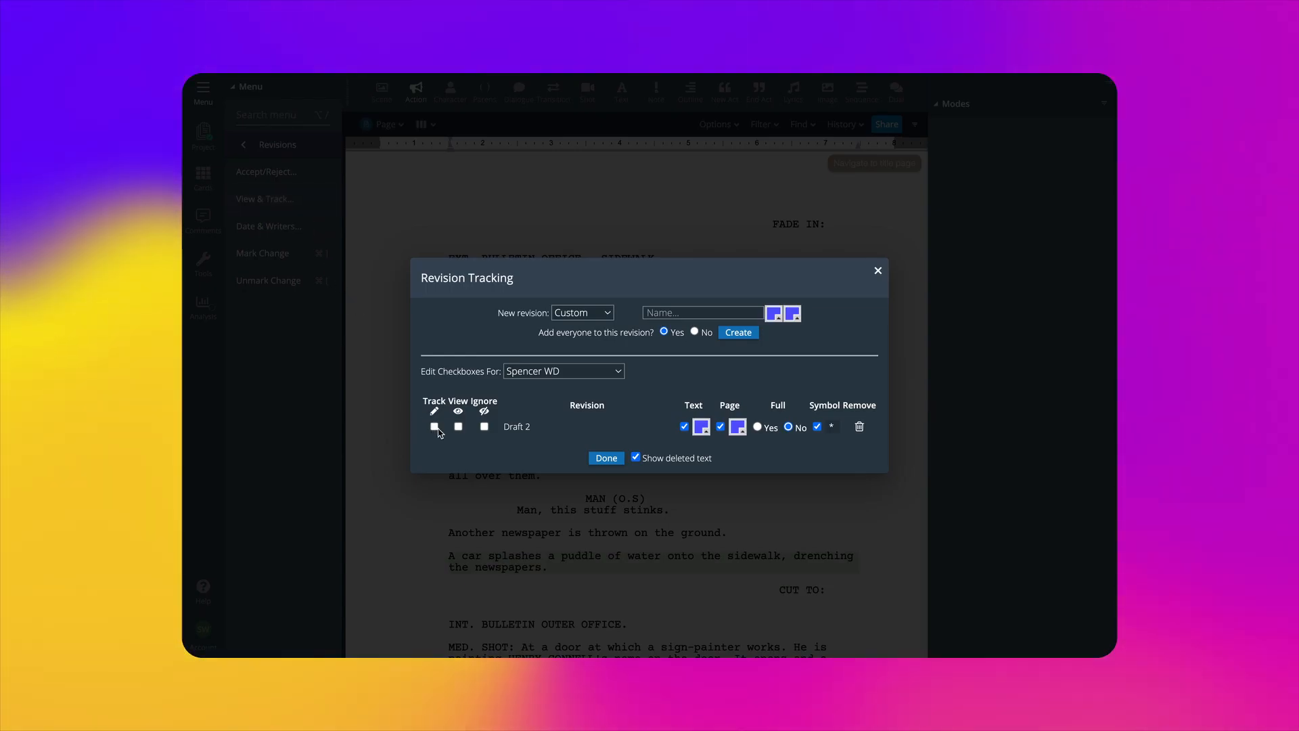
Step: Make Draft 2 tracked and visible for all users, then bring up the revision commands
click(605, 457)
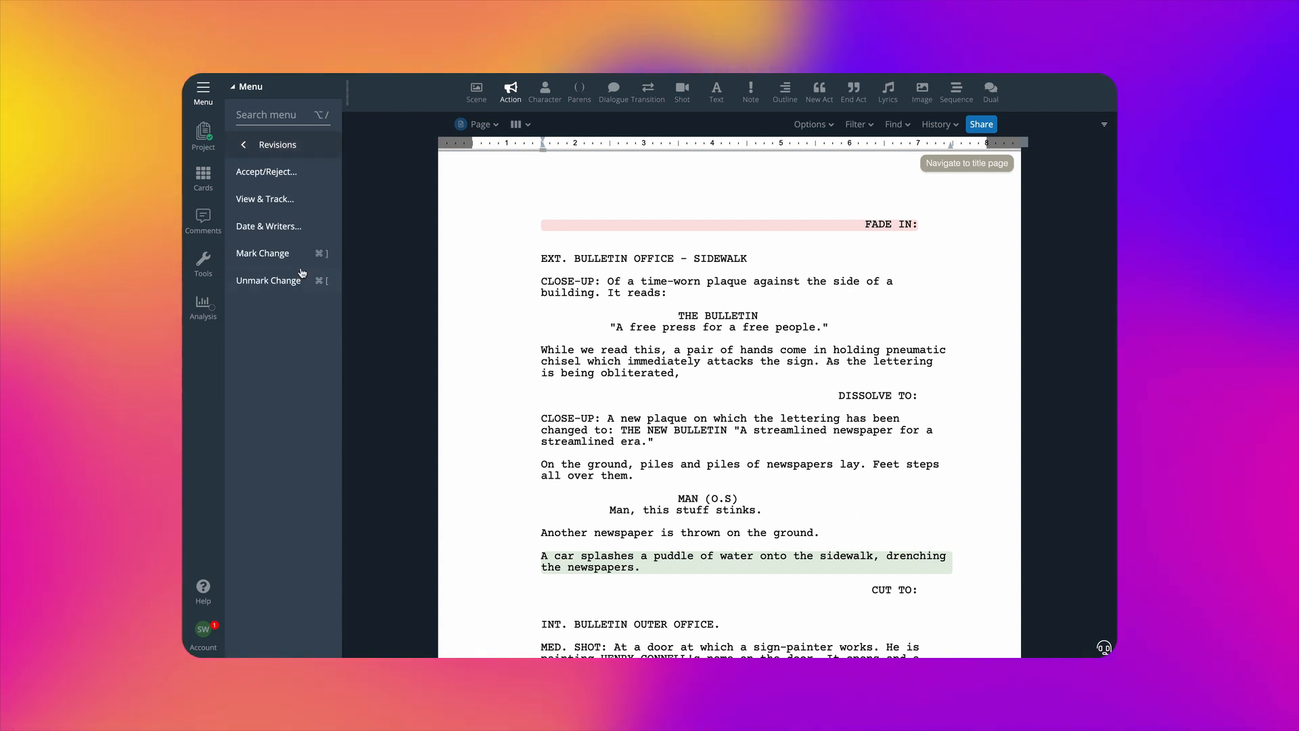
click(265, 198)
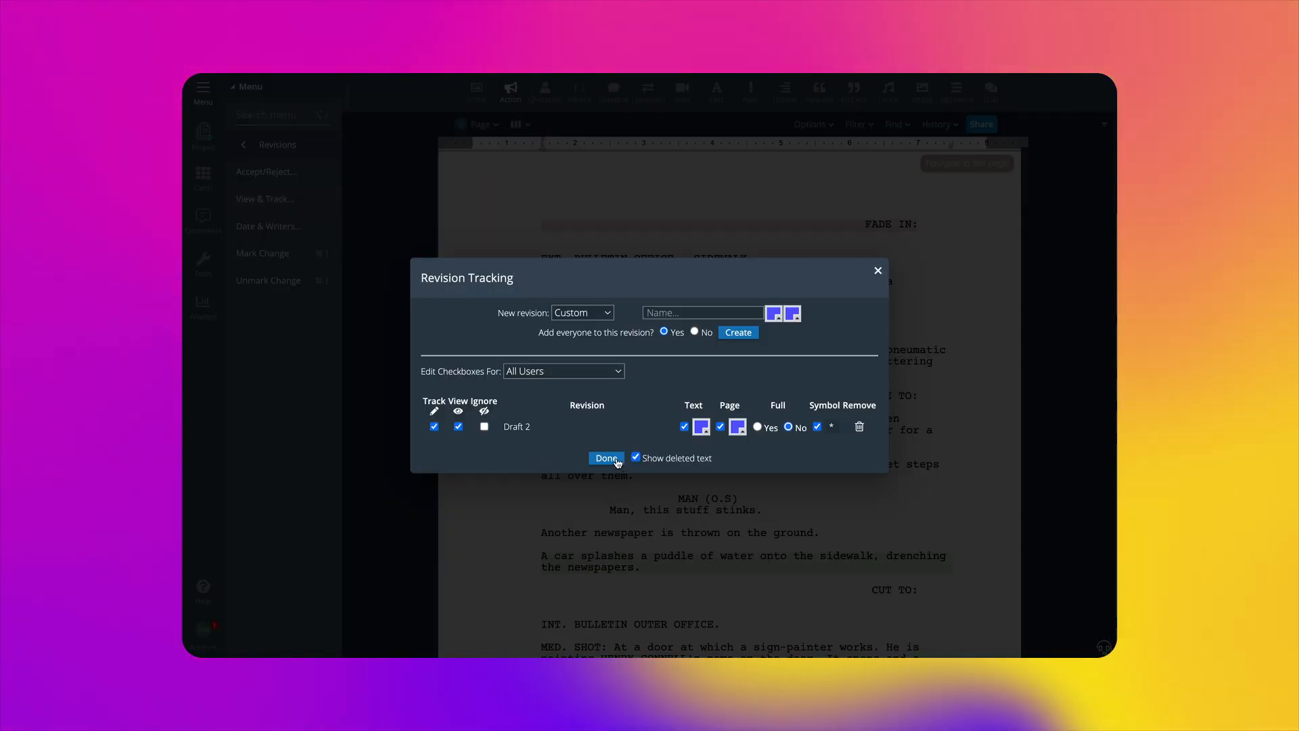
click(606, 458)
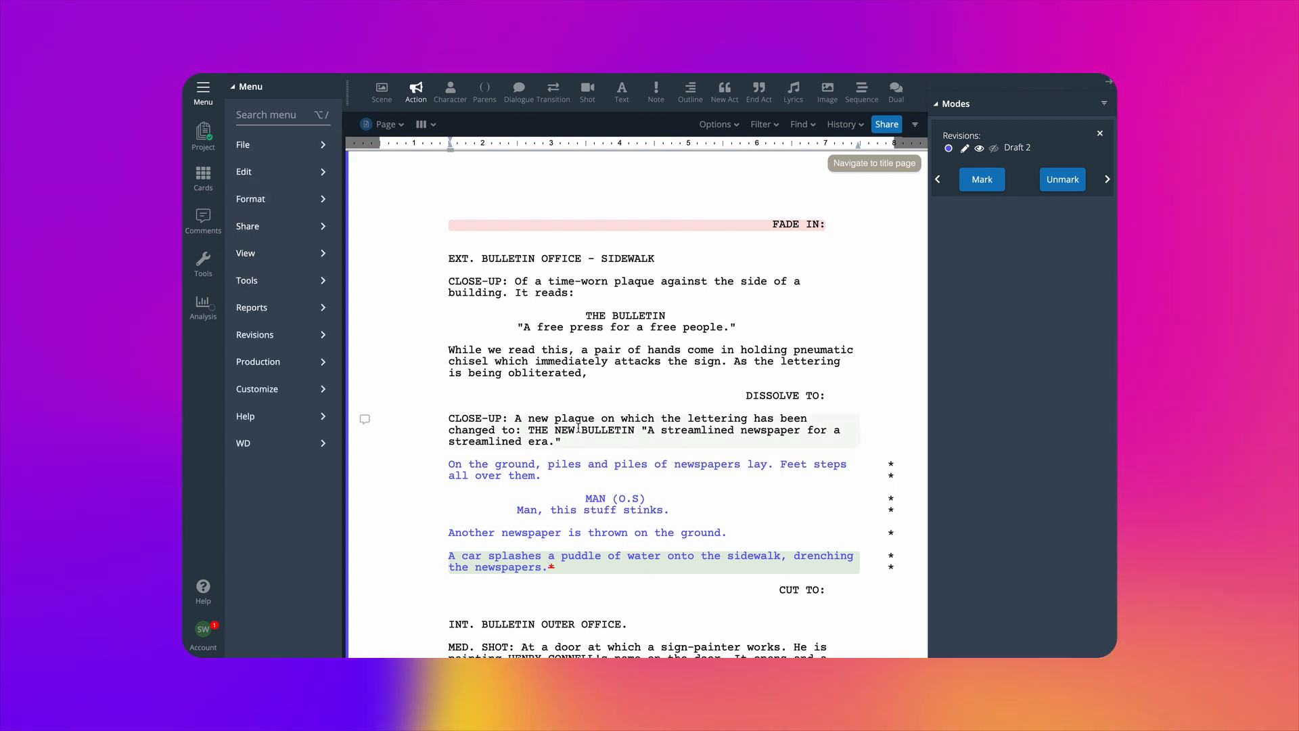
click(254, 334)
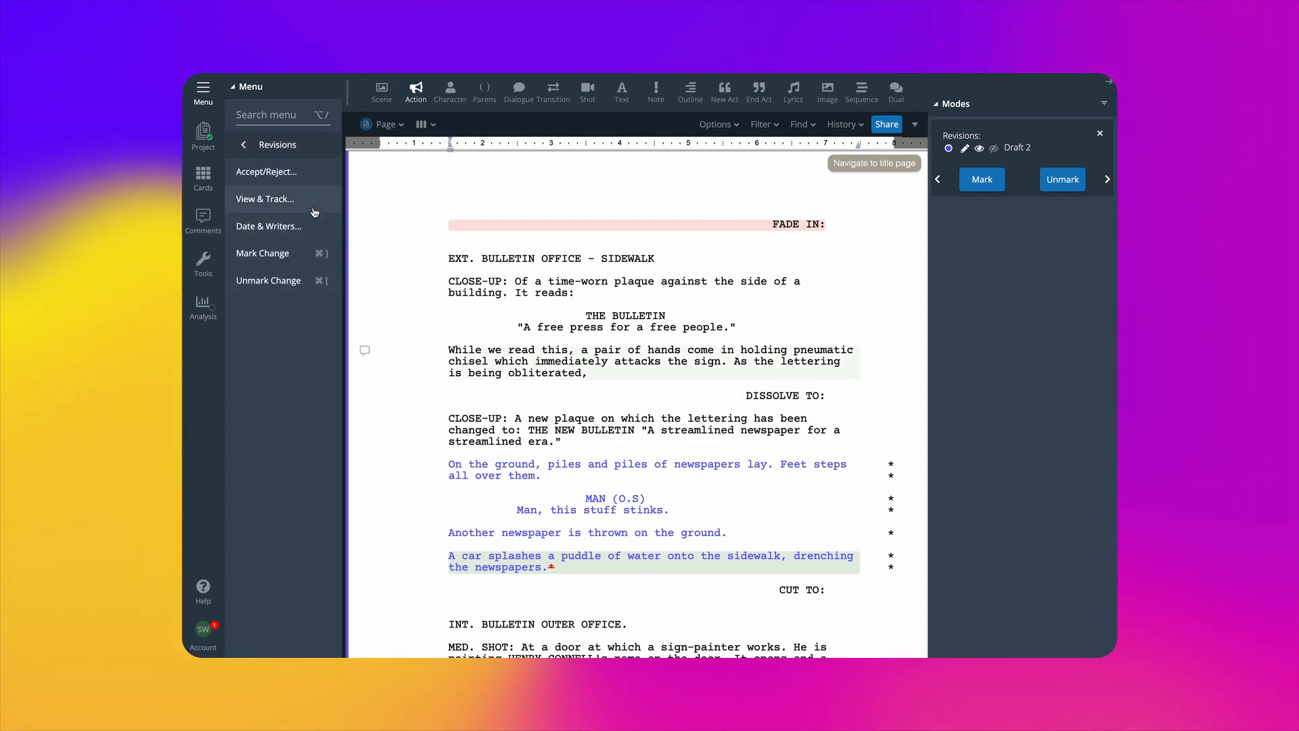
Step: Add a new revision named 'Spencer's Revisions'
click(265, 199)
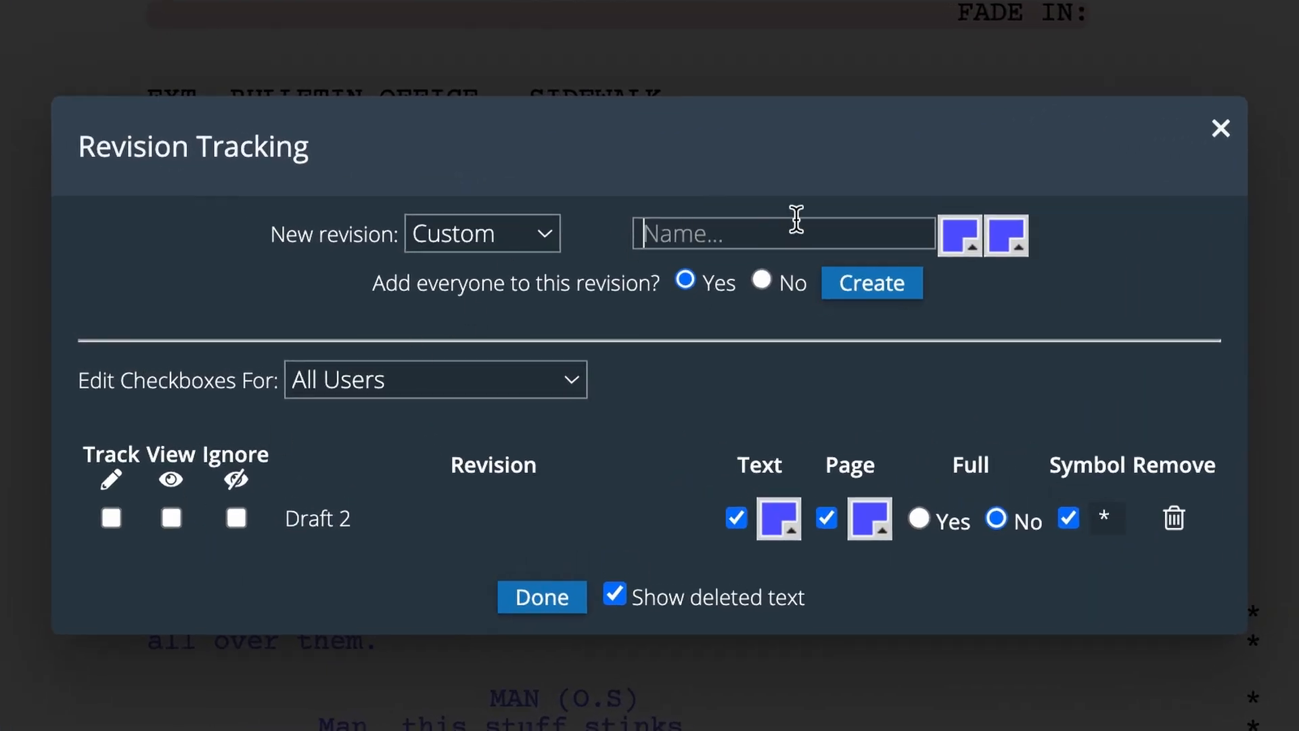
text(Spencer's Revisions)
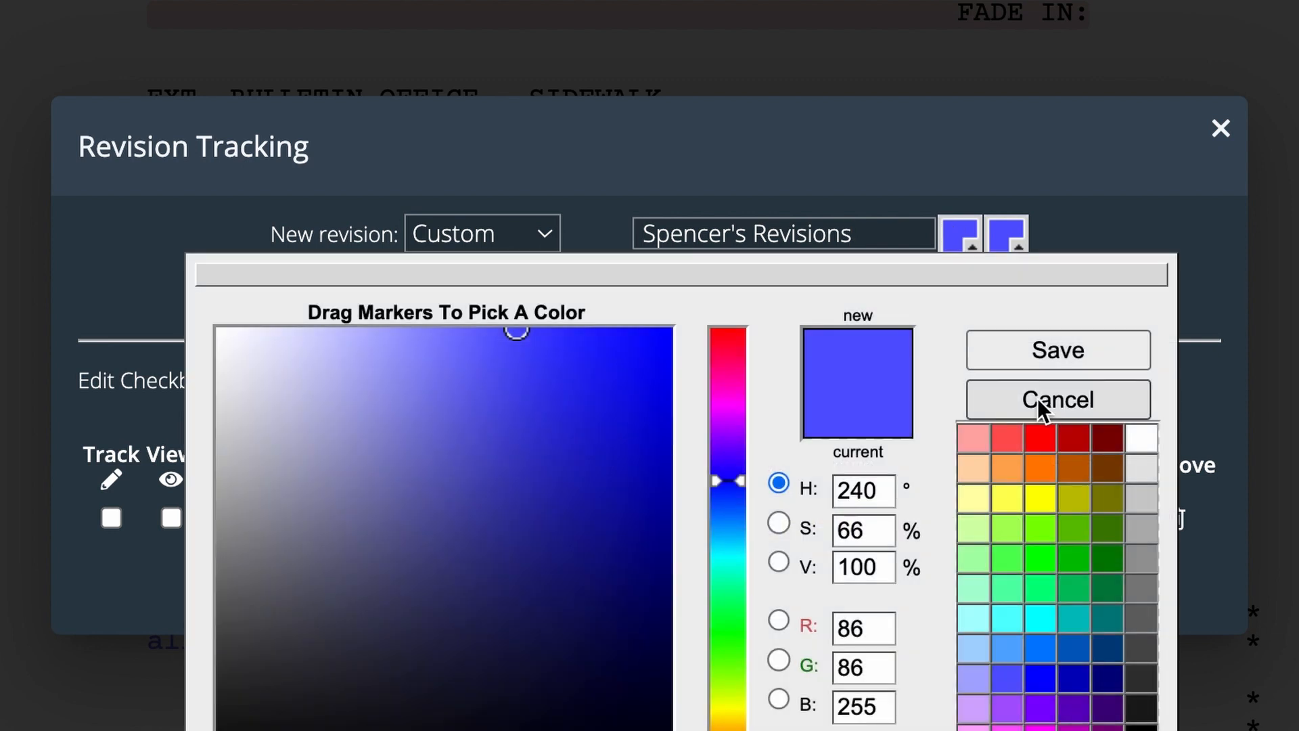
click(1058, 400)
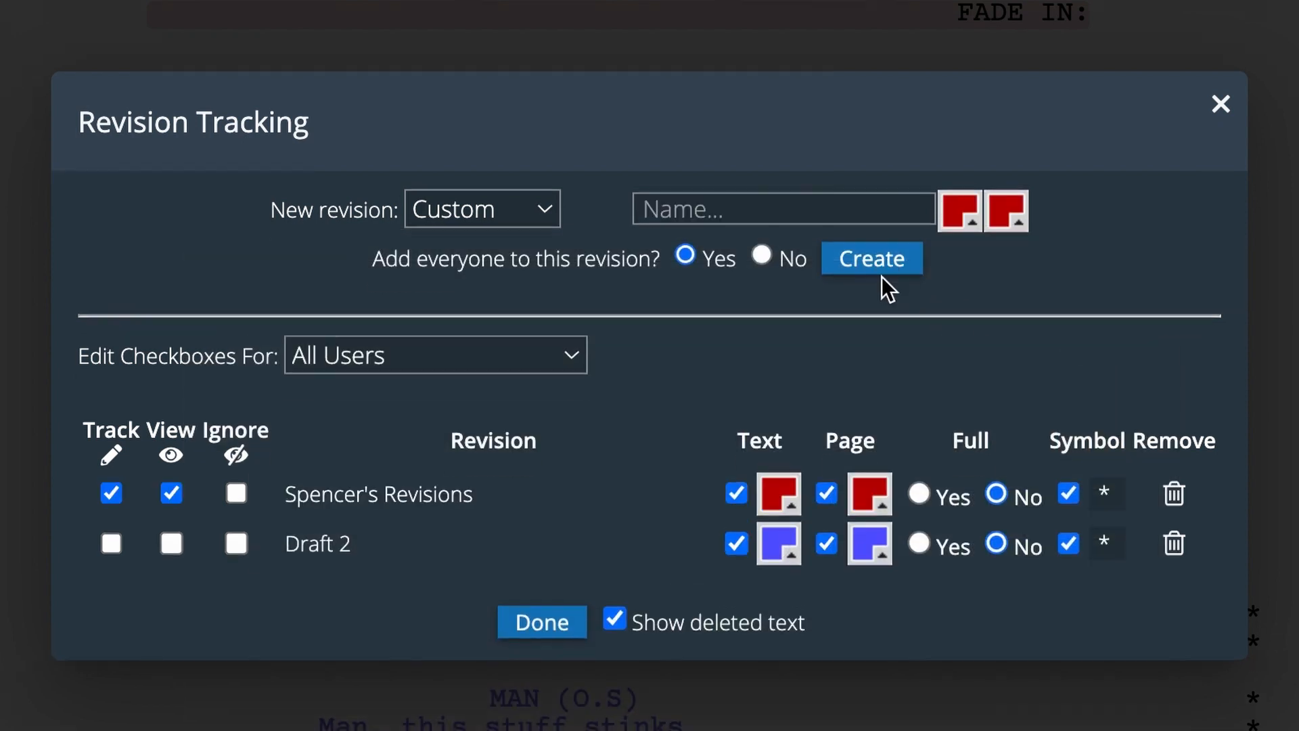
Step: Add a revision named 'Rendall's Revisions' and set its colour
text(Rendall's)
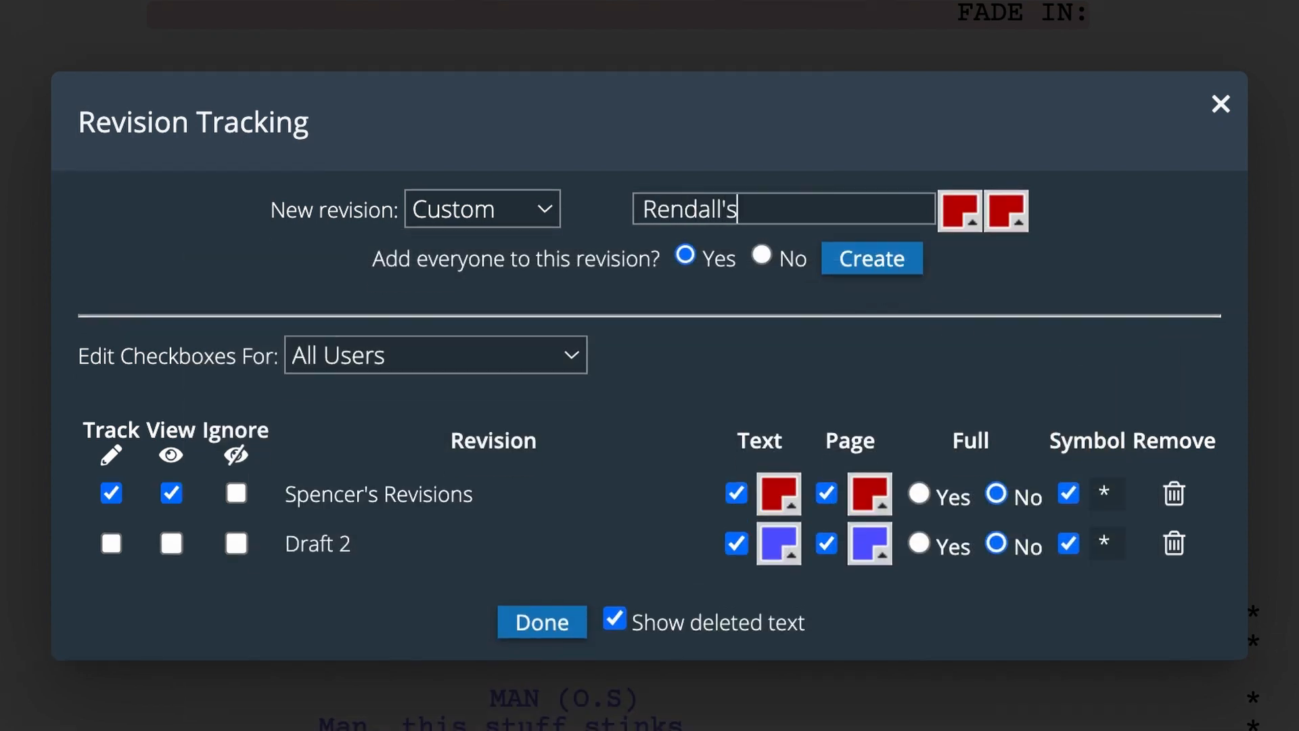
click(960, 210)
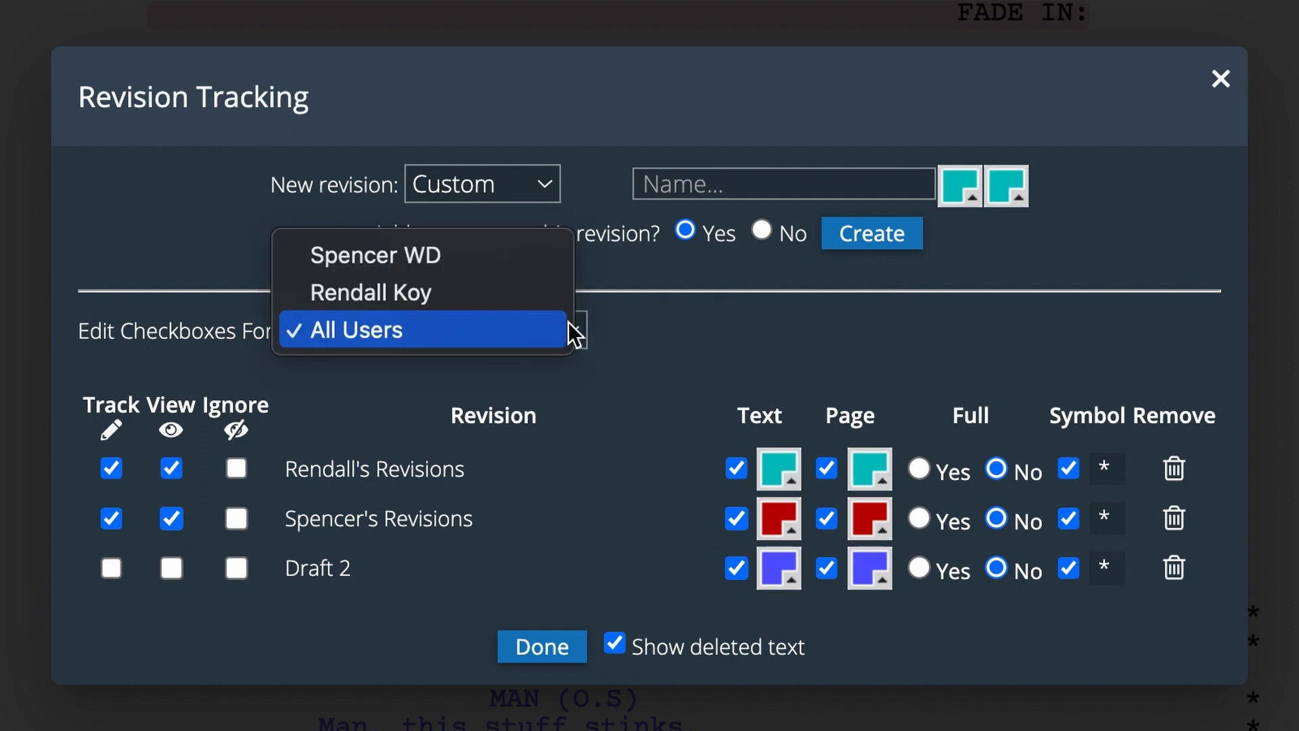
Step: Untick Track on Rendall's Revisions for one writer and Spencer's Revisions for the other
click(374, 256)
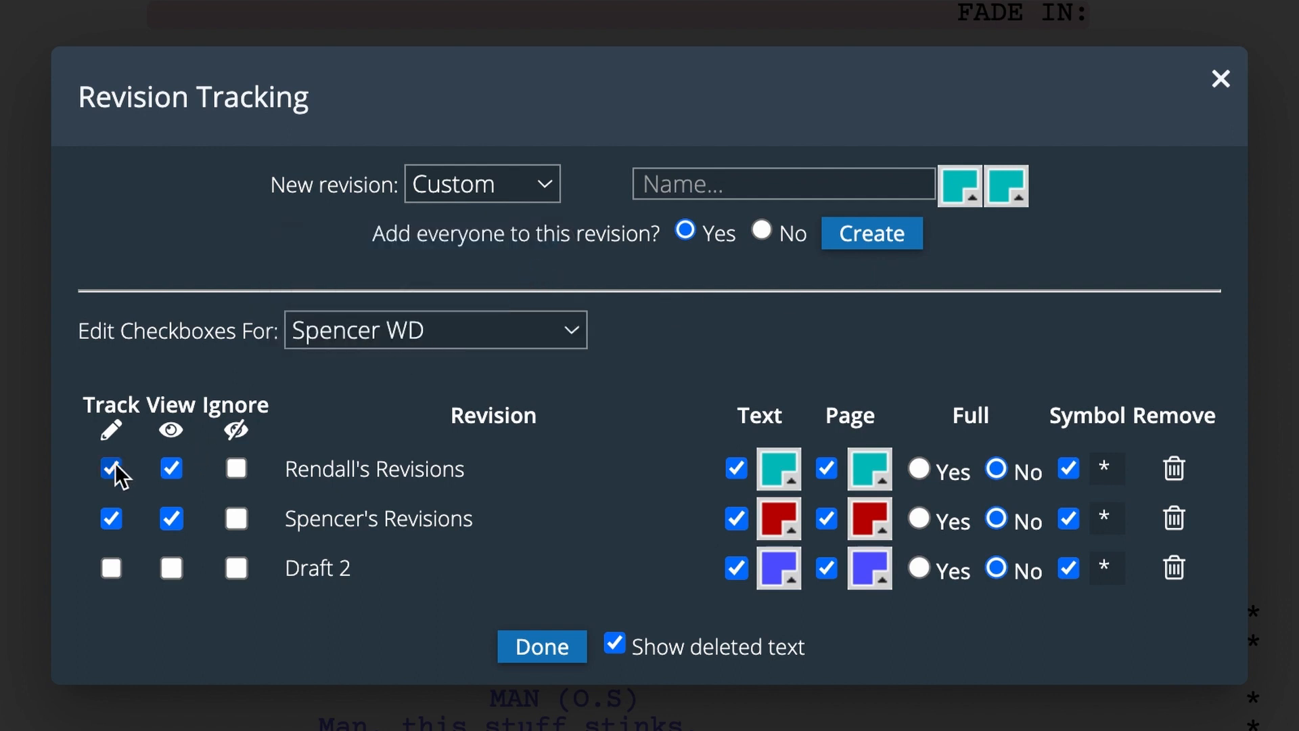
click(111, 468)
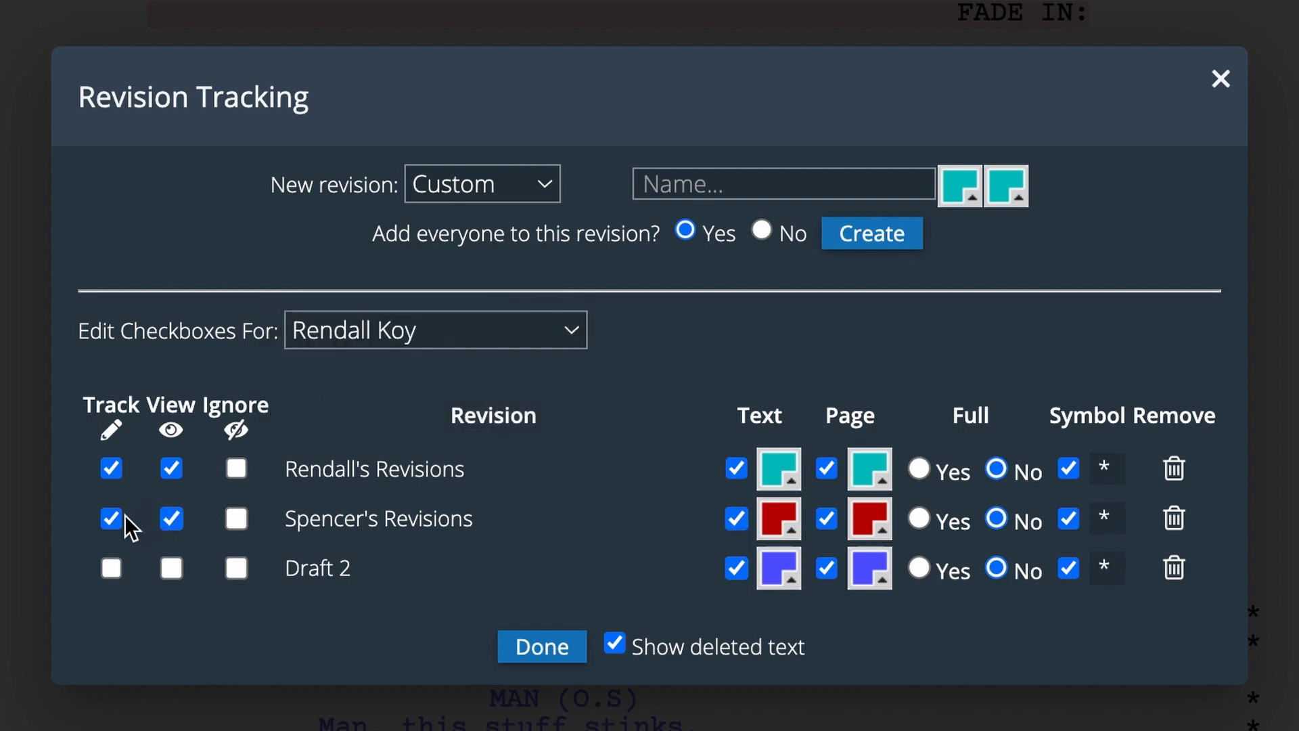
click(111, 518)
text(WOMAN (O.S)
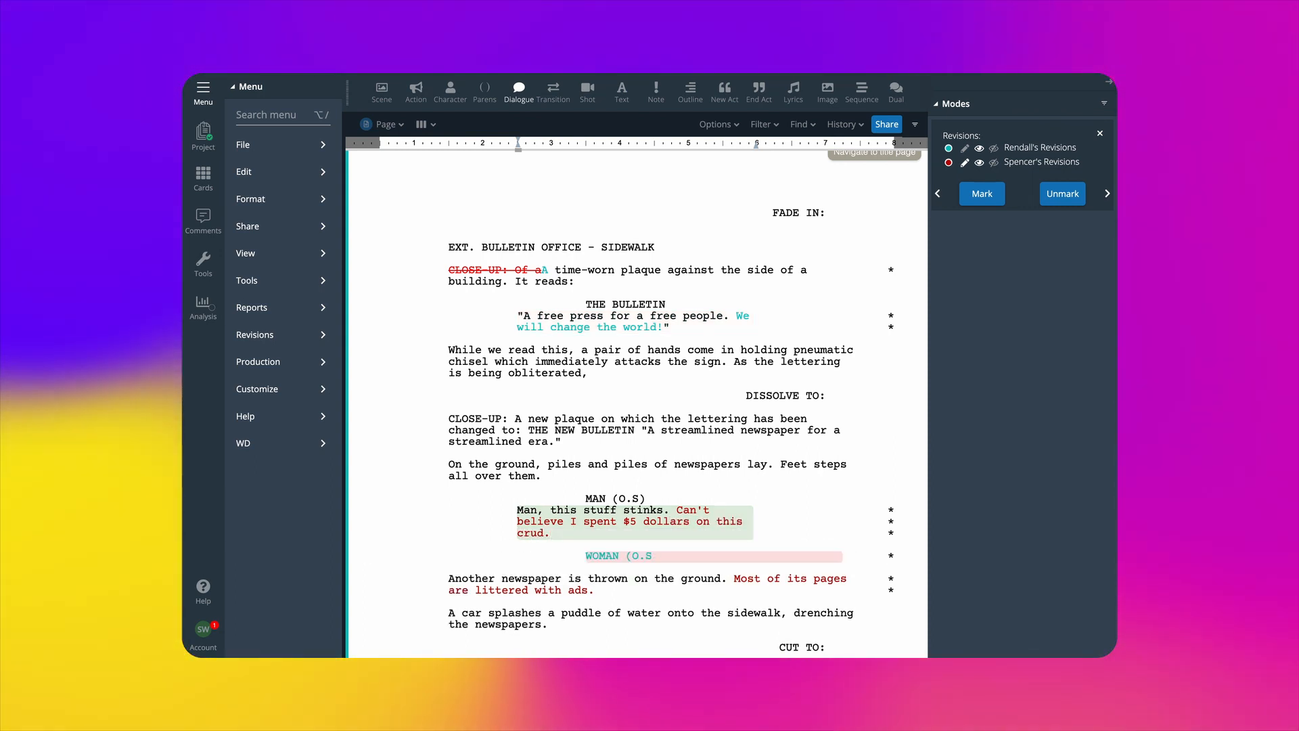
Step: Start a WOMAN (O.S.) dialogue line with the word 'Just'
text(Just)
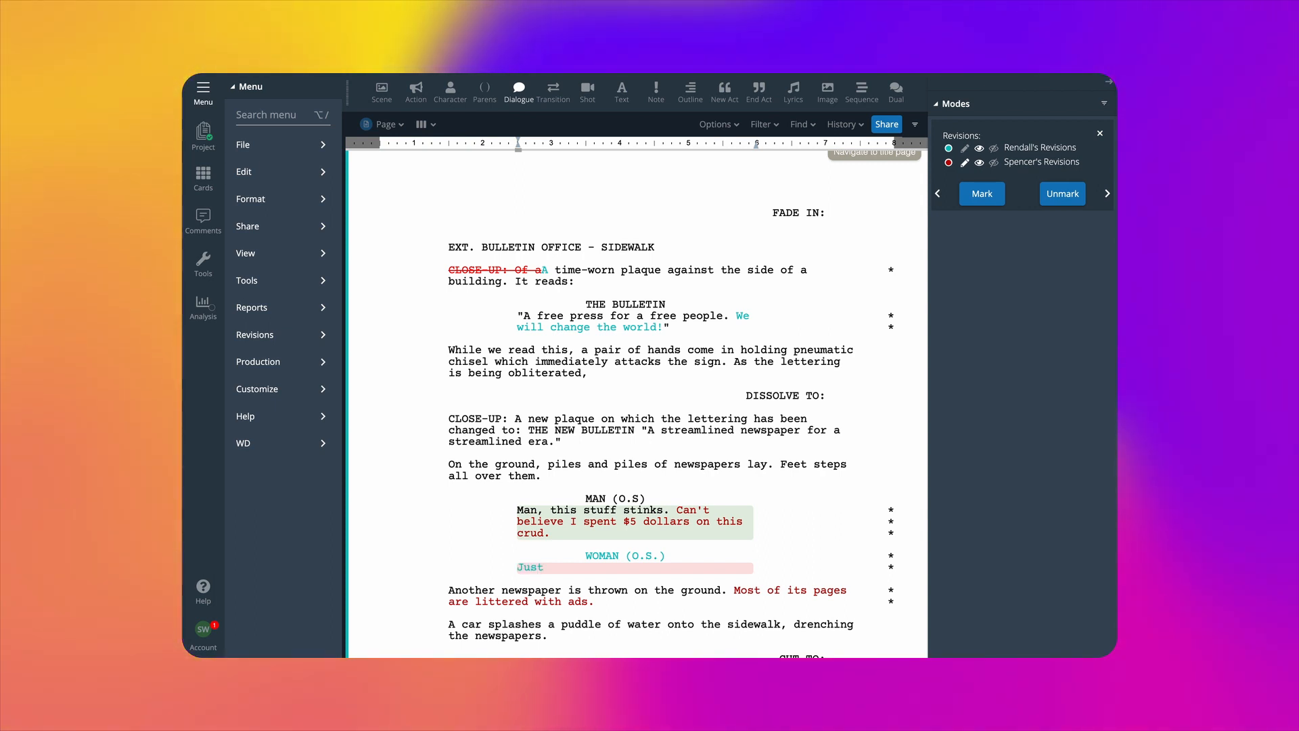